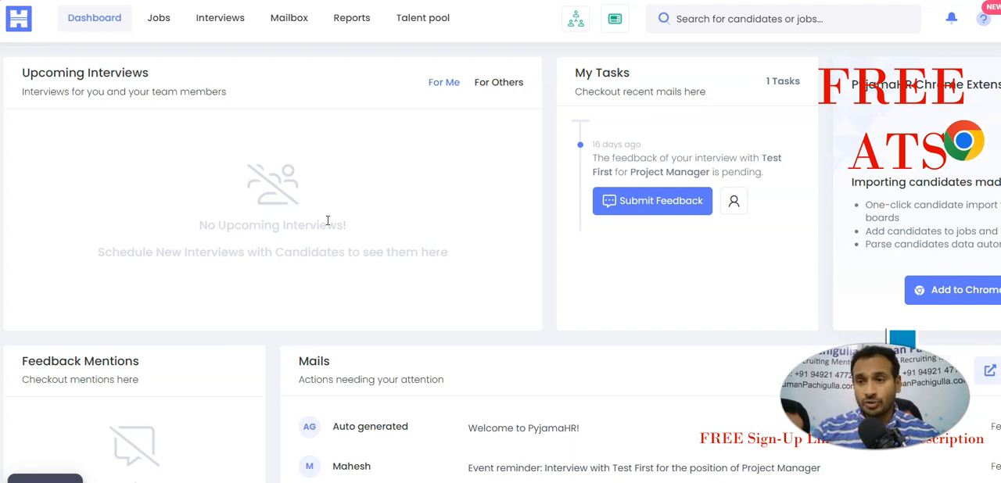
- Open the Jobs list showing the open Project Manager job in Mumbai
{"action": "scroll", "scroll_direction": "down", "scroll_amount": 3}
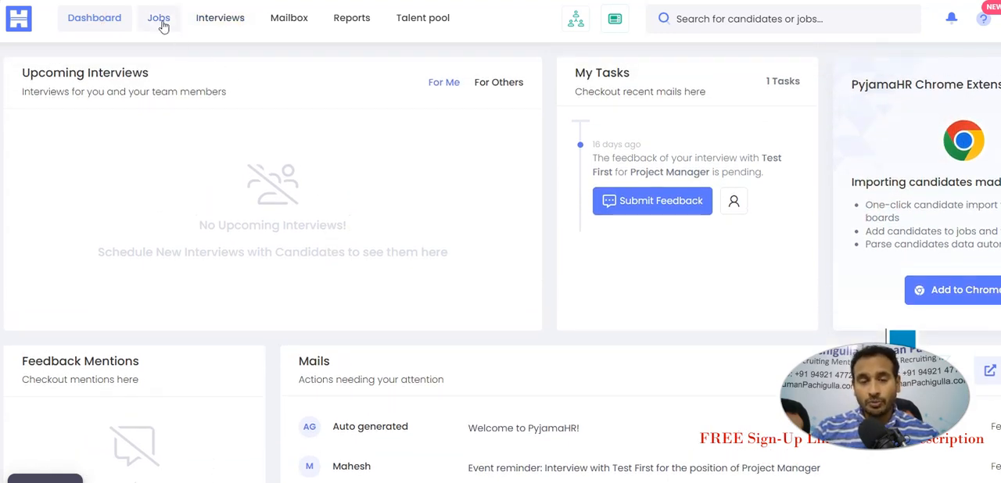
{"action": "mouse_move", "coordinate": [289, 18]}
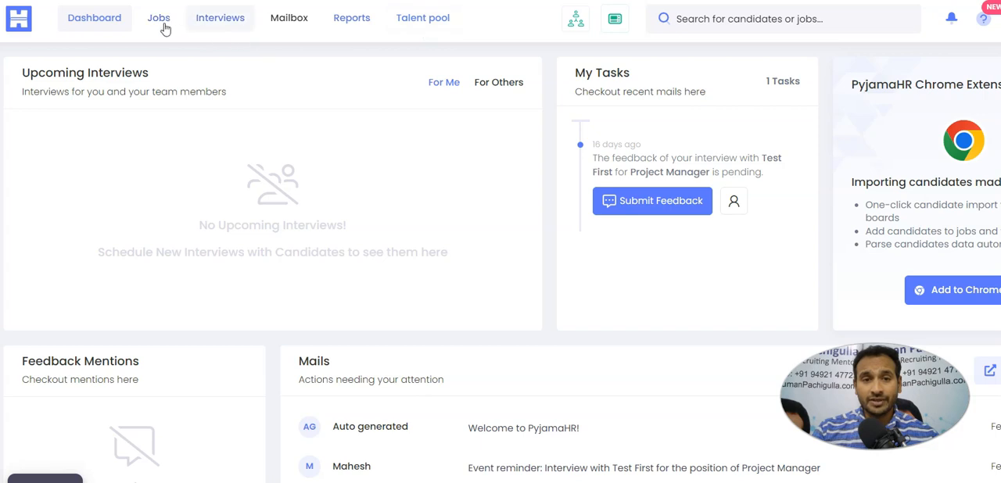
{"action": "left_click", "coordinate": [159, 18]}
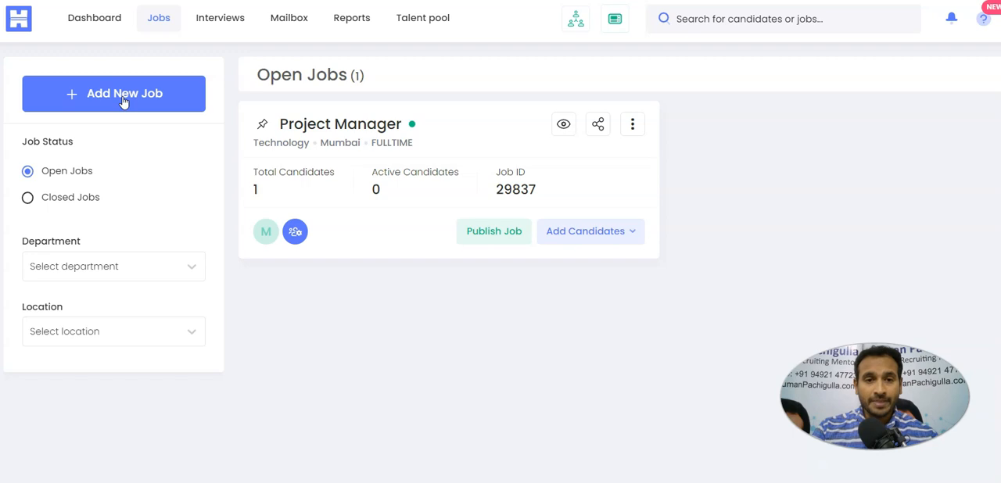
- Start a new job and preview the Location dropdown without picking a location
{"action": "left_click", "coordinate": [114, 93]}
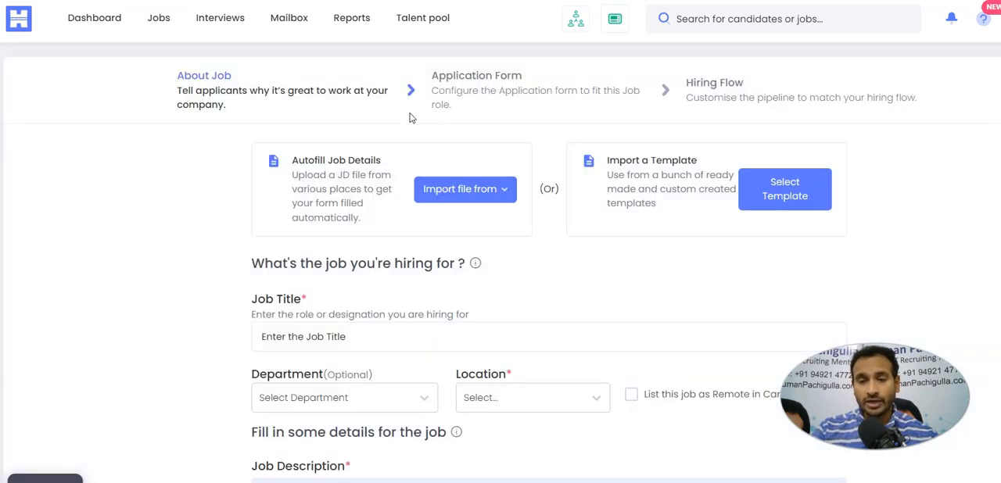
{"action": "mouse_move", "coordinate": [741, 174]}
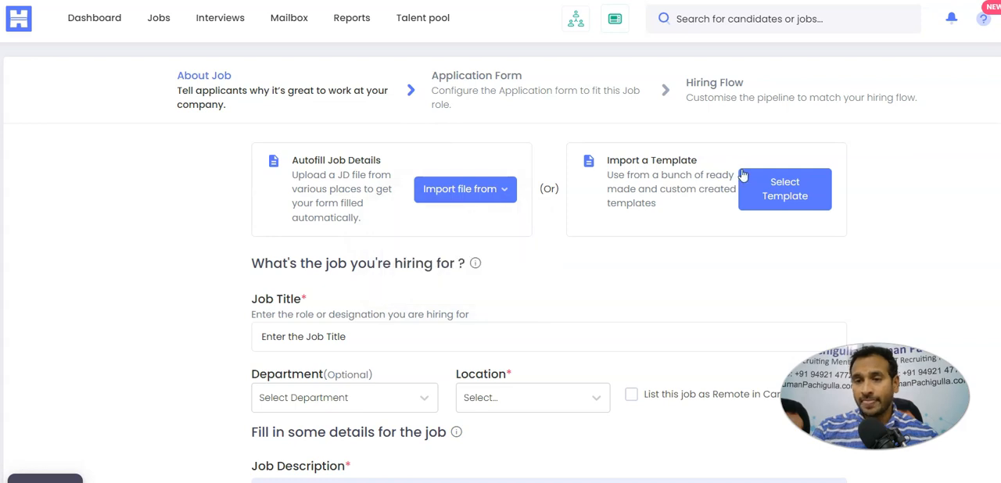
{"action": "scroll", "scroll_direction": "down", "scroll_amount": 3}
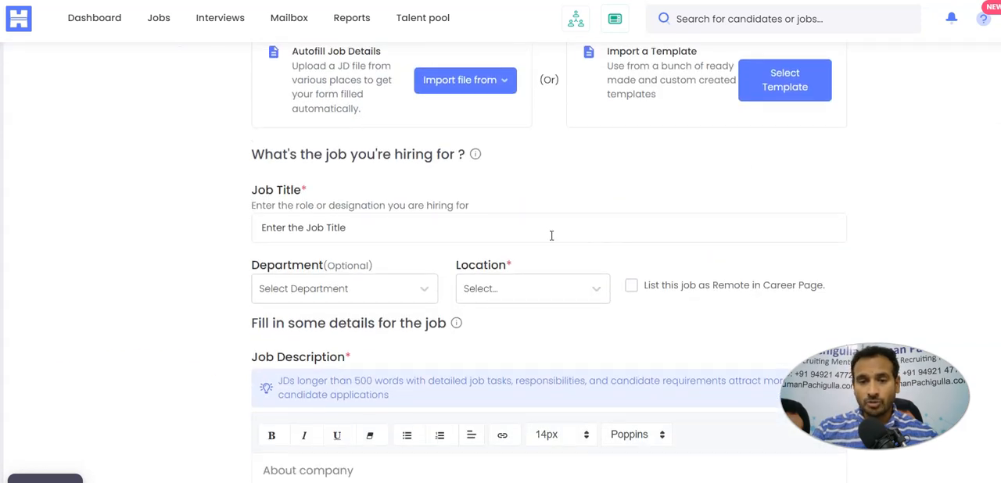
{"action": "scroll", "scroll_direction": "down", "scroll_amount": 3}
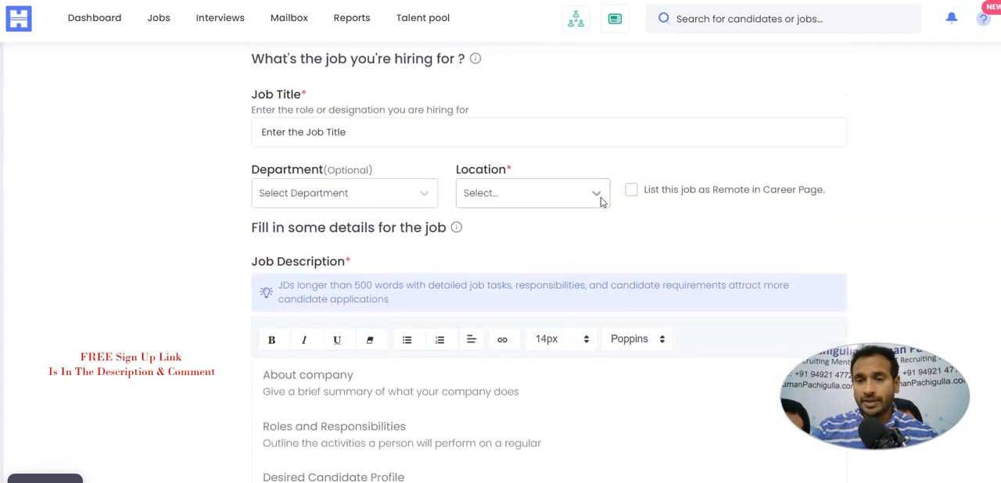
{"action": "left_click", "coordinate": [532, 193]}
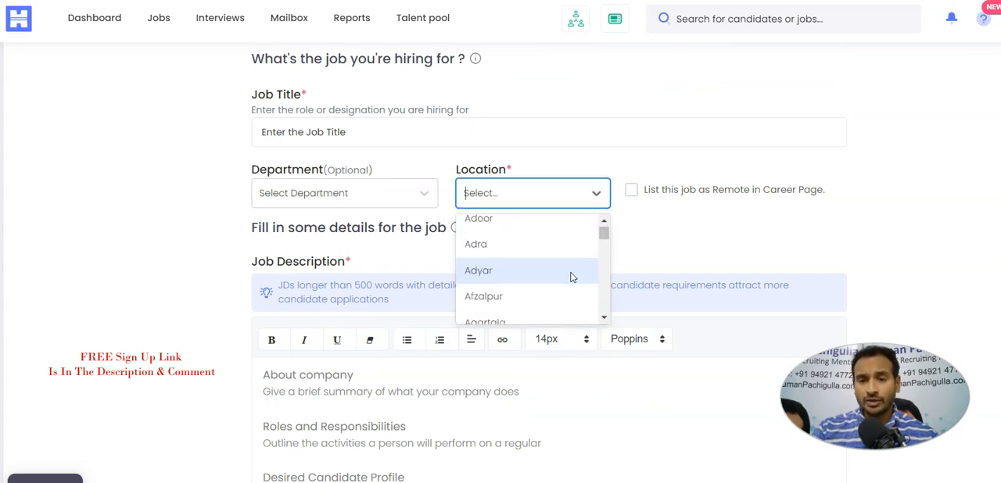
{"action": "left_click", "coordinate": [670, 250]}
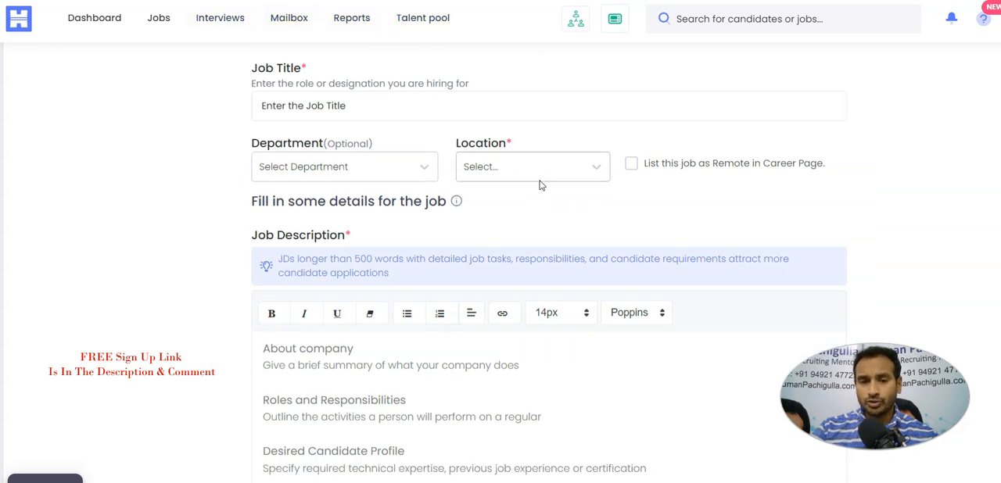
- Scroll through the rest of the blank job form and head to the Mailbox
{"action": "scroll", "scroll_direction": "down", "scroll_amount": 3}
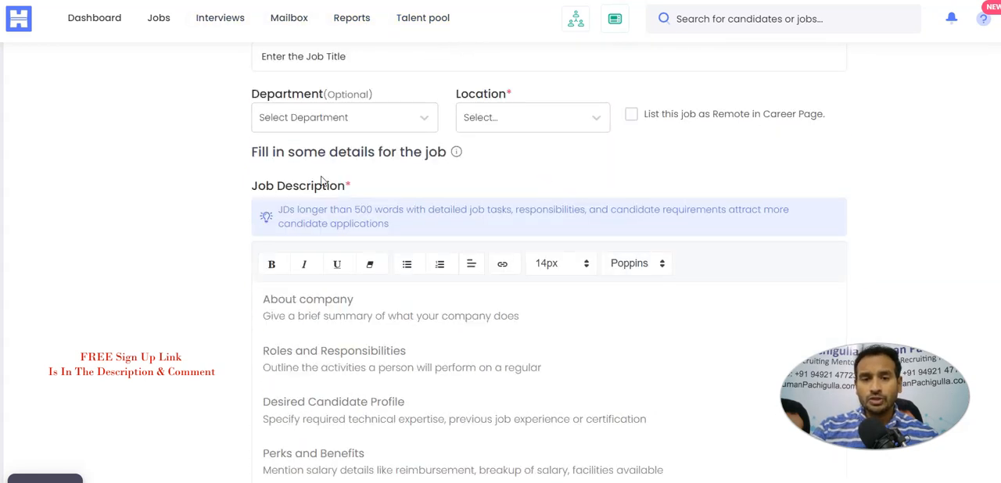
{"action": "scroll", "scroll_direction": "down", "scroll_amount": 3}
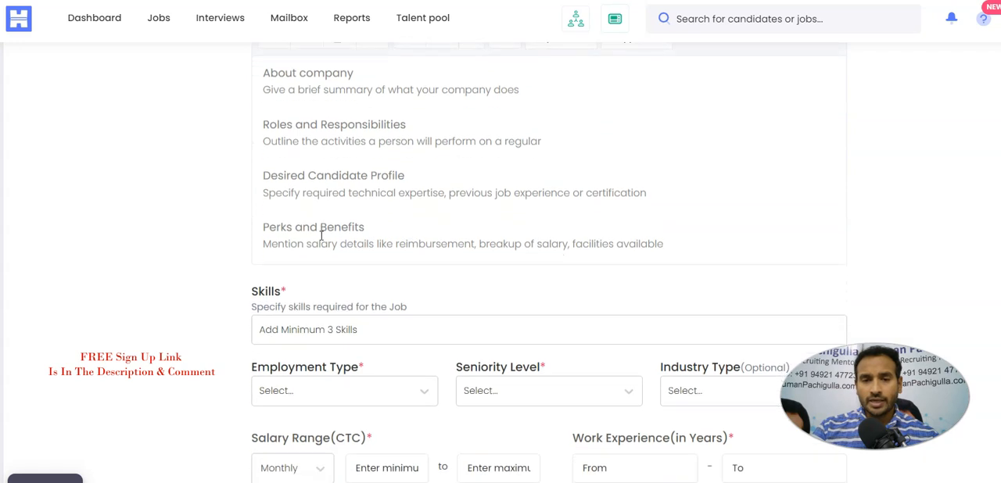
{"action": "scroll", "scroll_direction": "down", "scroll_amount": 3}
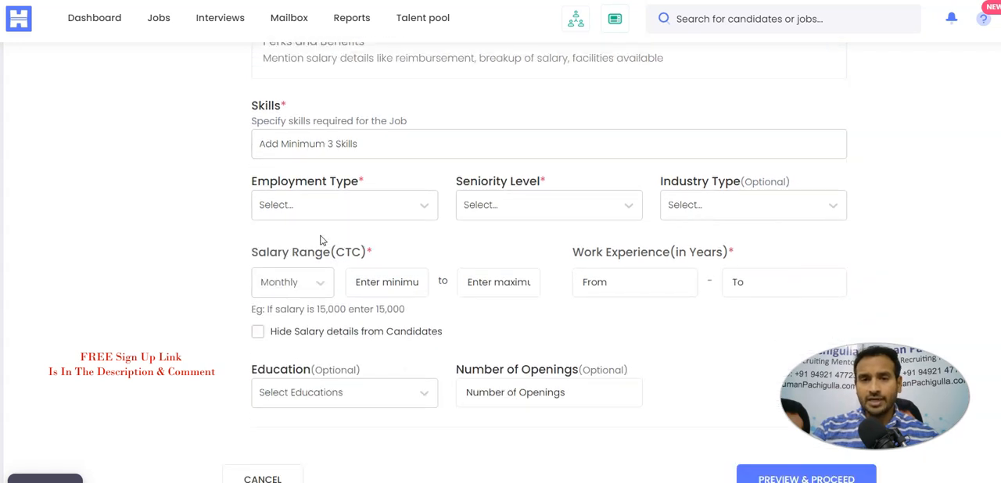
{"action": "left_click", "coordinate": [288, 18]}
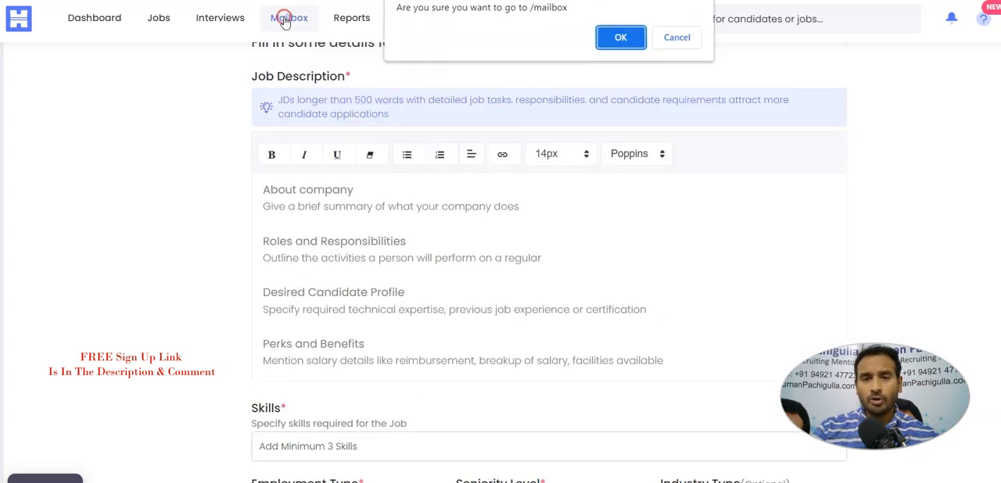
- Leave the job form for the Mailbox and close a compose-email window without sending
{"action": "left_click", "coordinate": [620, 37]}
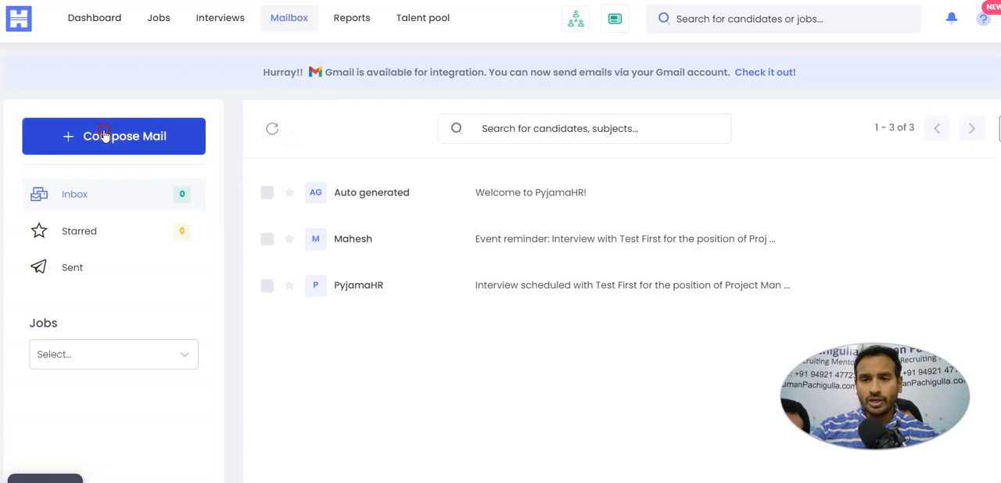
{"action": "left_click", "coordinate": [113, 136]}
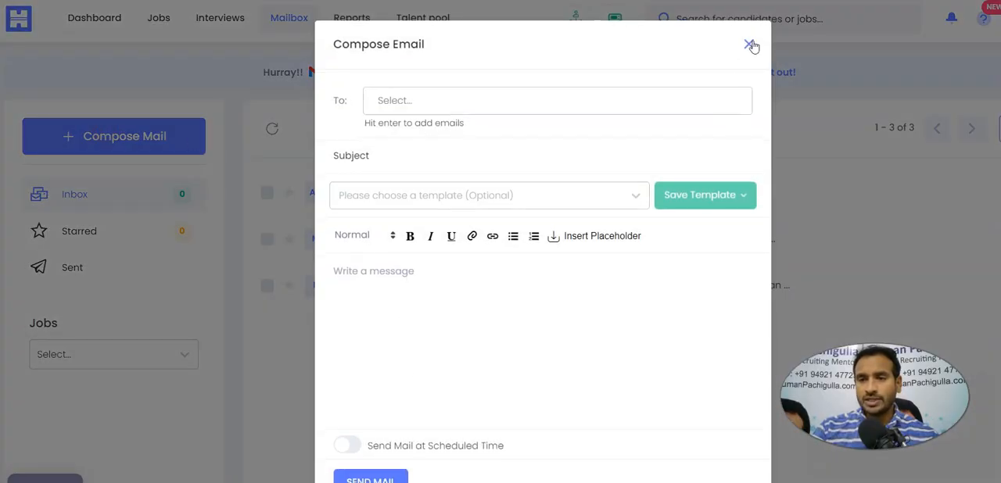
{"action": "left_click", "coordinate": [751, 45]}
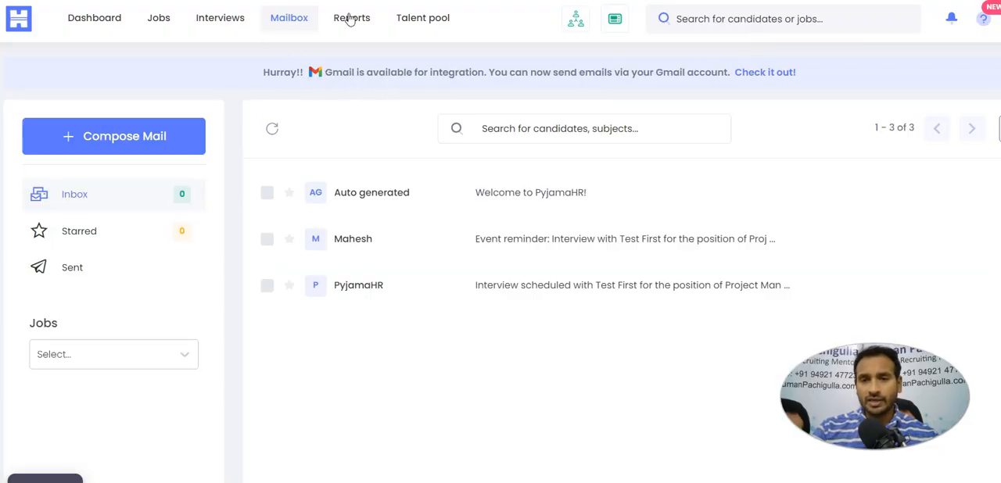
{"action": "mouse_move", "coordinate": [422, 18]}
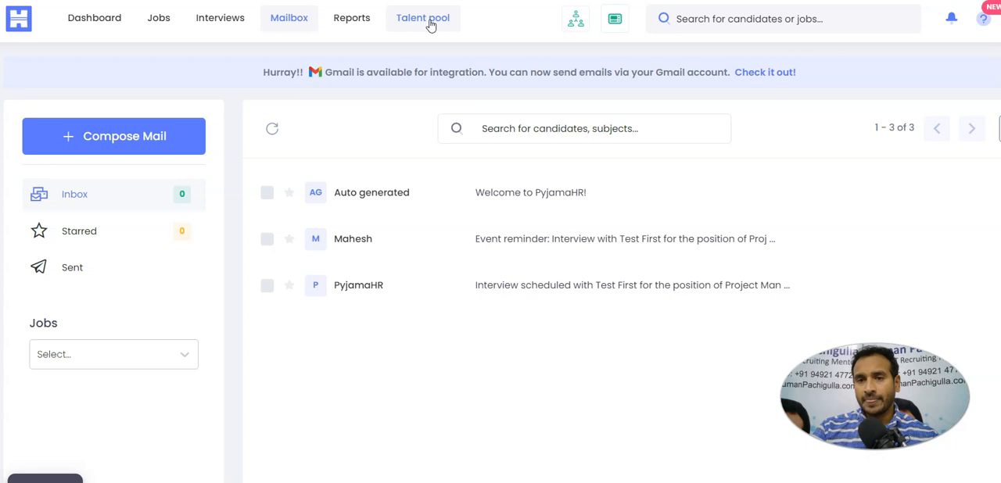
- Open the talent pool's Default Folder with candidate Test First and show the add-candidate options
{"action": "left_click", "coordinate": [423, 18]}
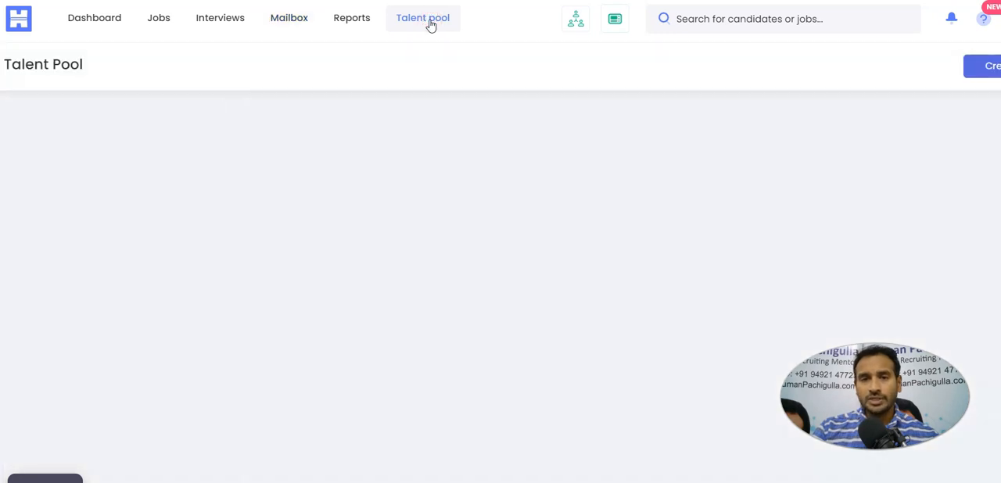
{"action": "left_click", "coordinate": [423, 18]}
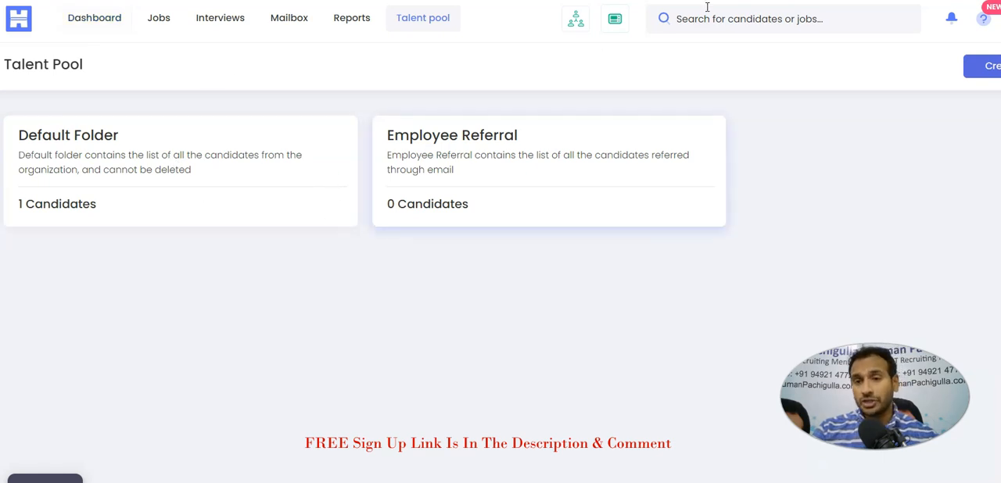
{"action": "mouse_move", "coordinate": [161, 153]}
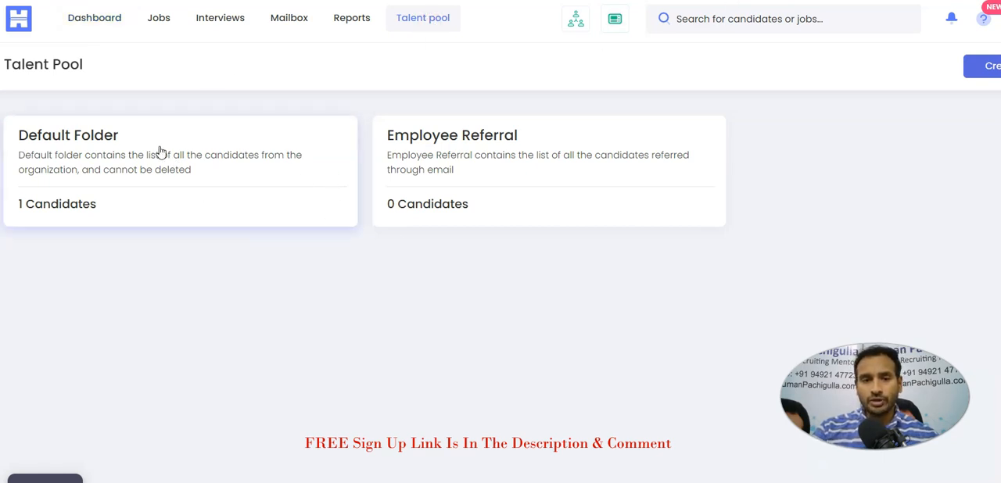
{"action": "left_click", "coordinate": [68, 135]}
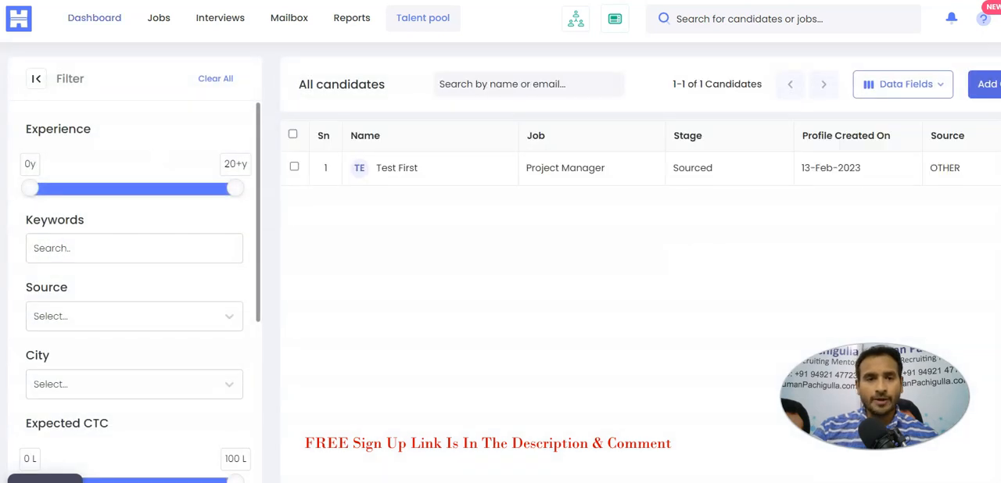
{"action": "left_click", "coordinate": [422, 18]}
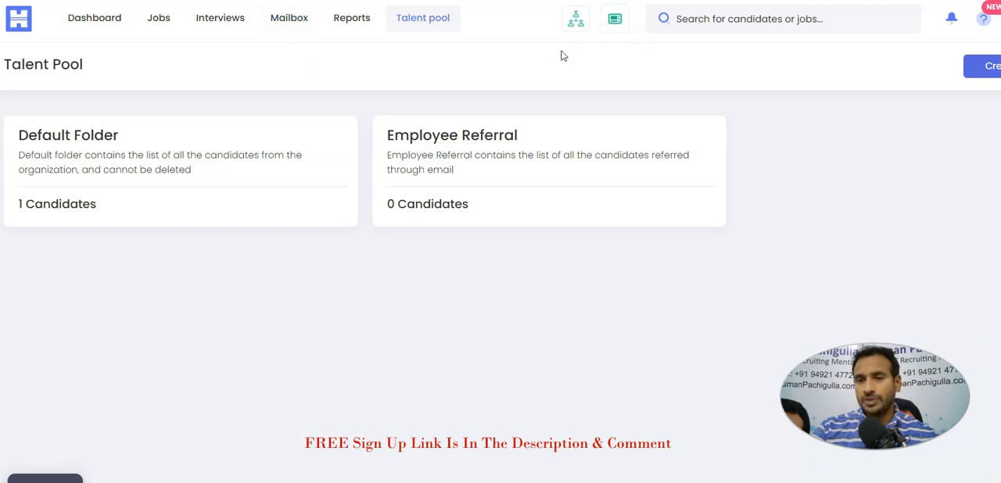
{"action": "mouse_move", "coordinate": [614, 18]}
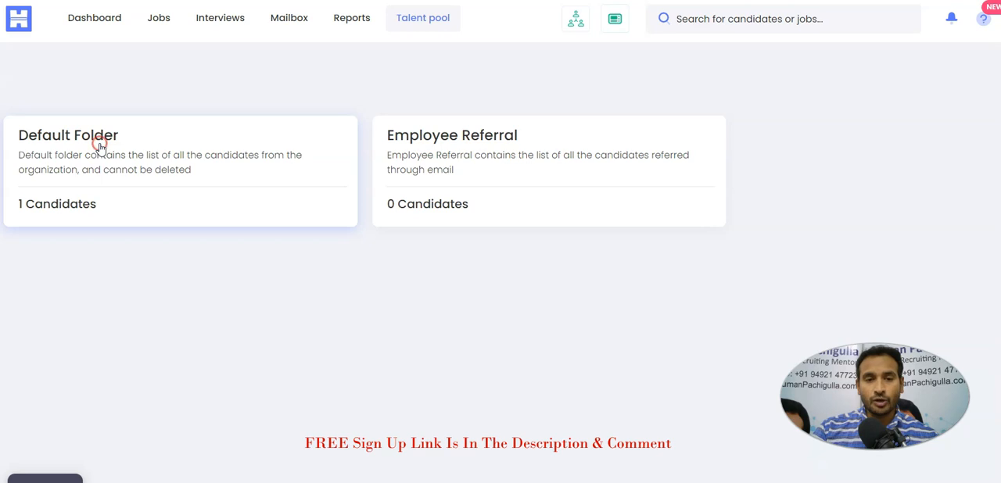
{"action": "left_click", "coordinate": [68, 135]}
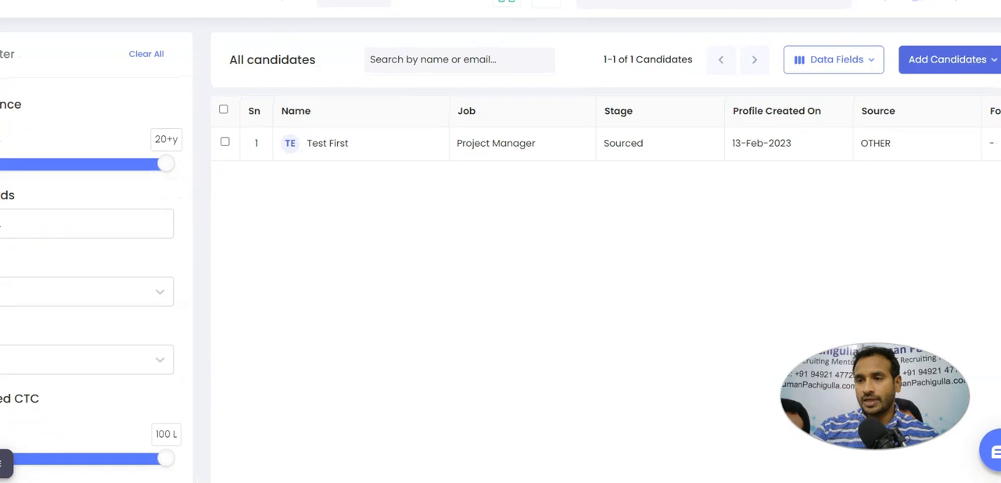
{"action": "left_click", "coordinate": [947, 60]}
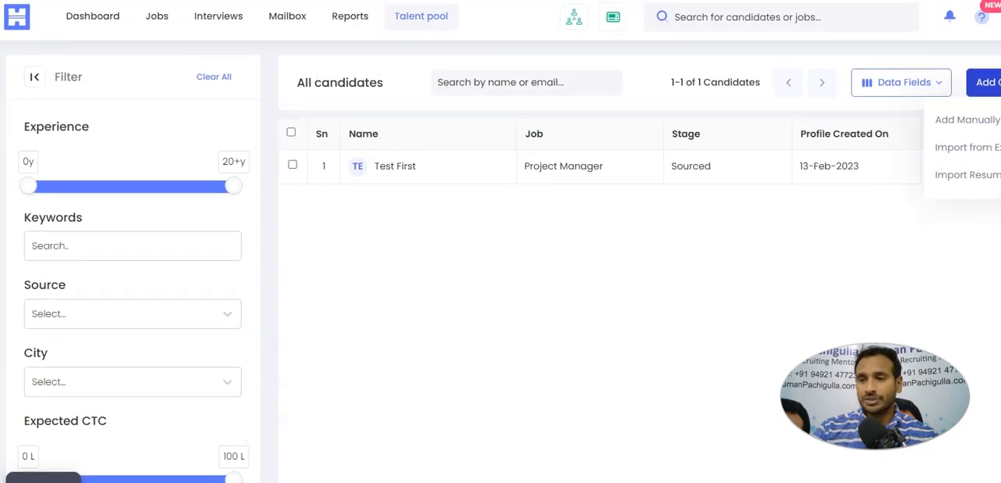
- Go to the Jobs board listing Marketing Intern, Product Manager and other published jobs
{"action": "left_click", "coordinate": [612, 326]}
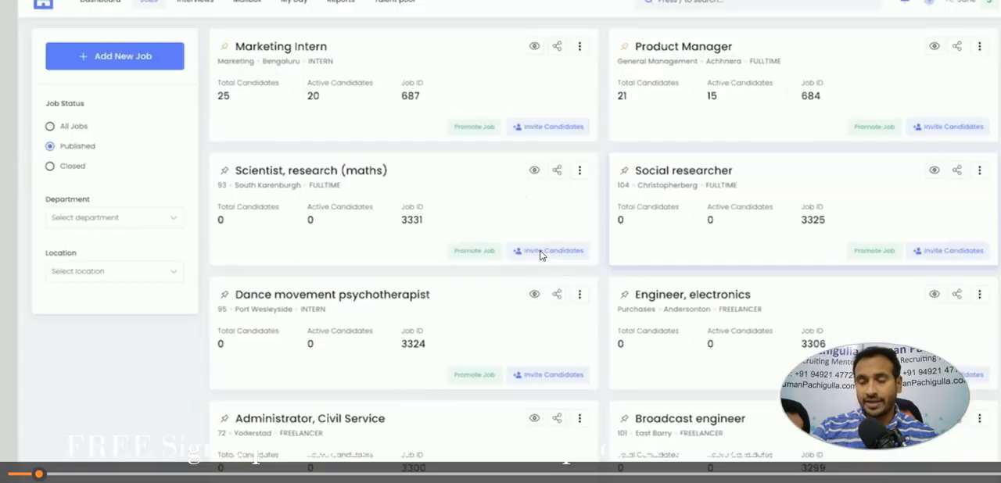
- Start a new job and browse the job description templates and import sources
{"action": "left_click", "coordinate": [115, 55]}
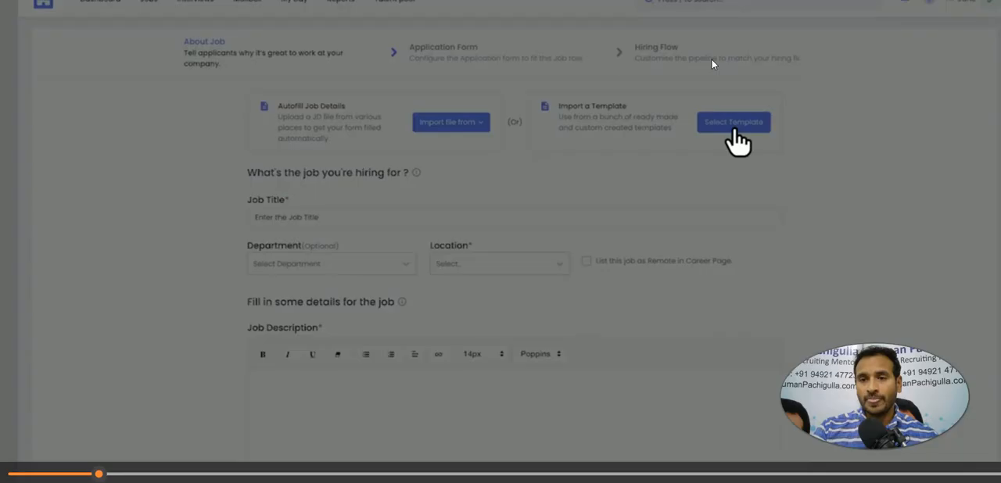
{"action": "left_click", "coordinate": [732, 122]}
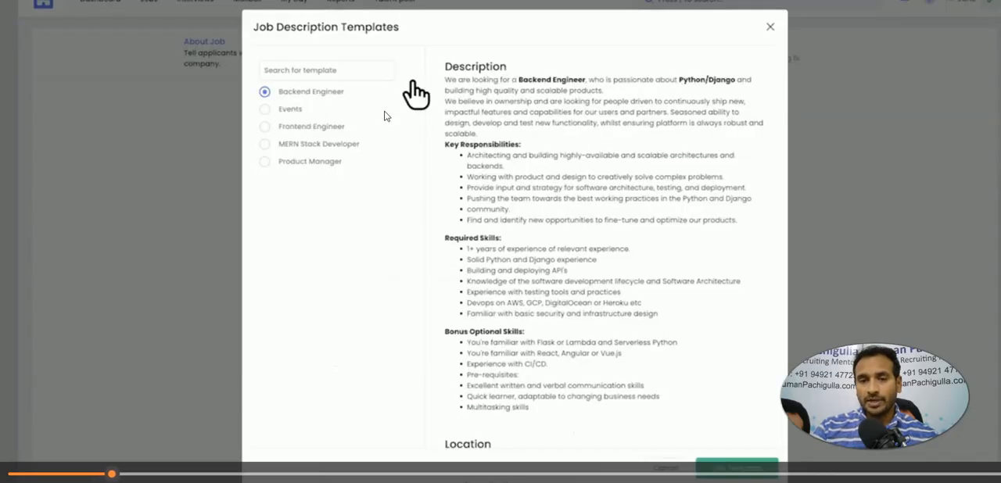
{"action": "left_click", "coordinate": [770, 27]}
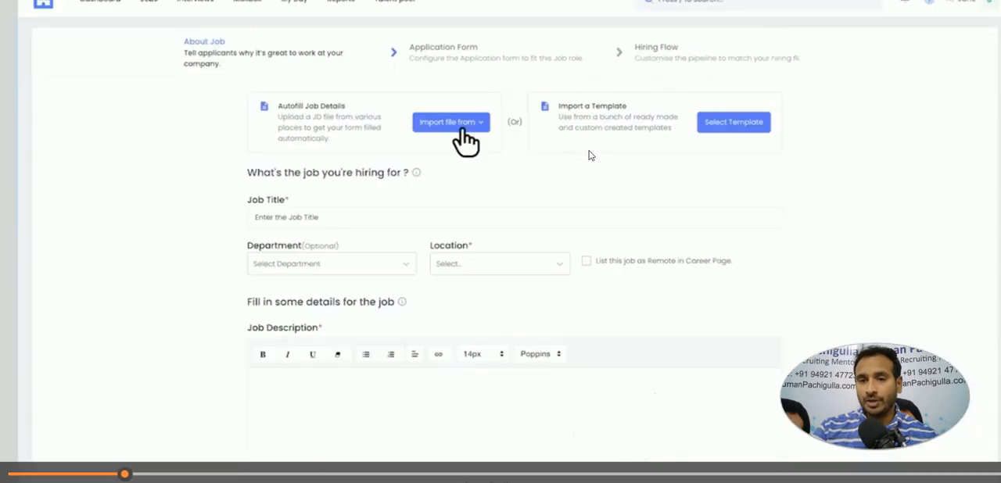
{"action": "left_click", "coordinate": [451, 122]}
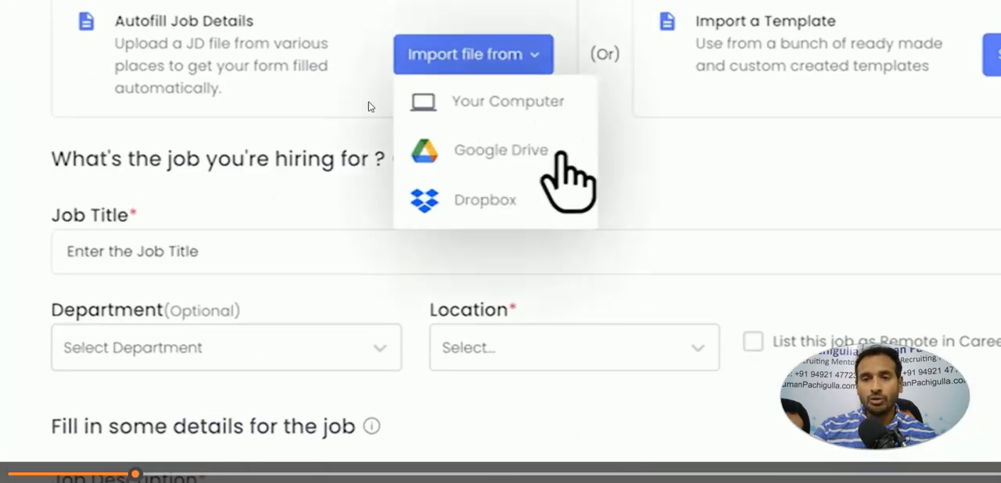
{"action": "left_click", "coordinate": [501, 150]}
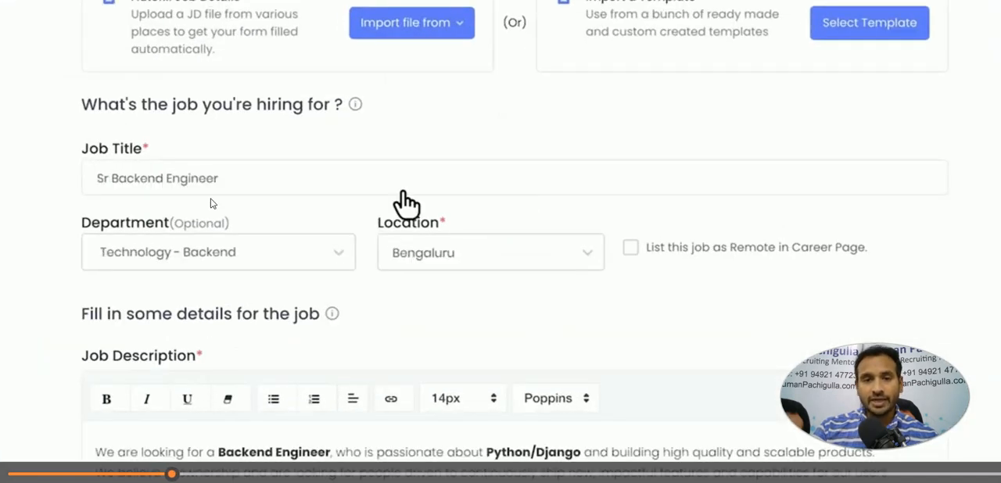
- Complete the Sr Backend Engineer job in Bengaluru and proceed from its preview
{"action": "scroll", "scroll_direction": "down", "scroll_amount": 3}
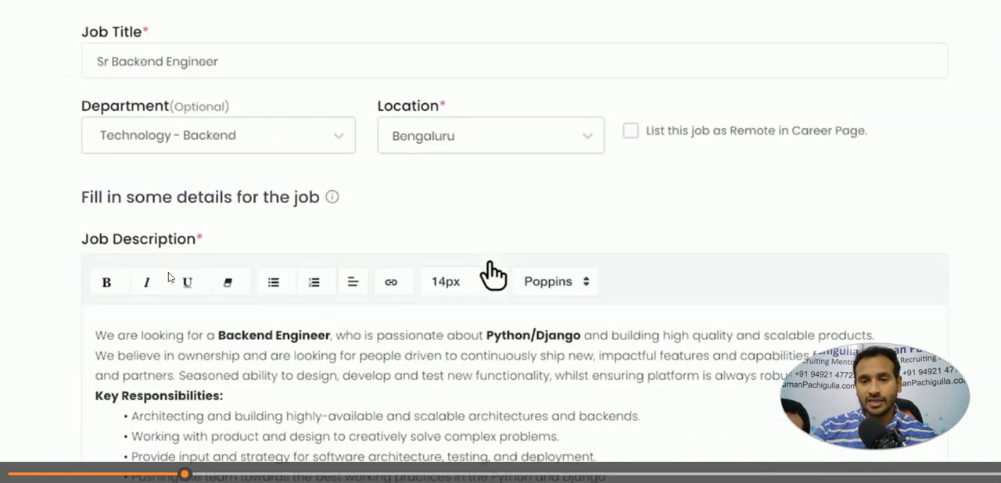
{"action": "scroll", "scroll_direction": "down", "scroll_amount": 3}
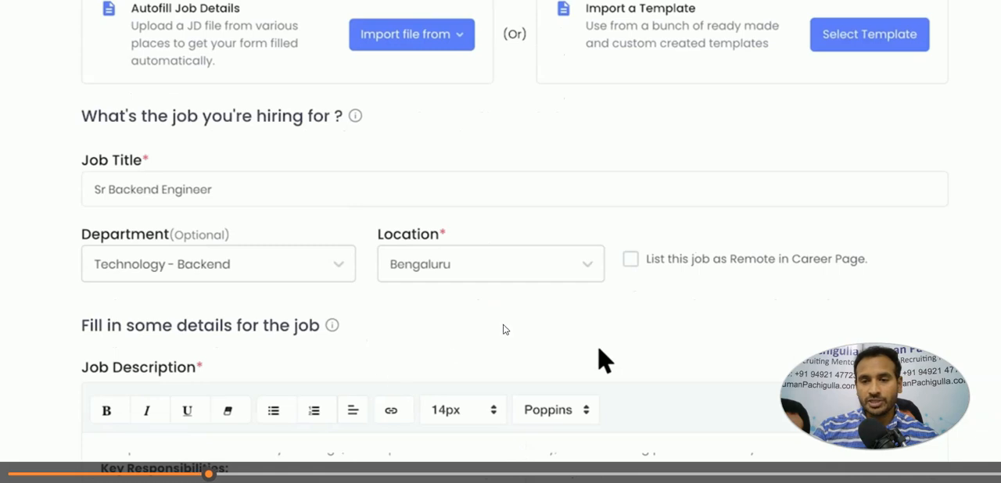
{"action": "left_click", "coordinate": [631, 258]}
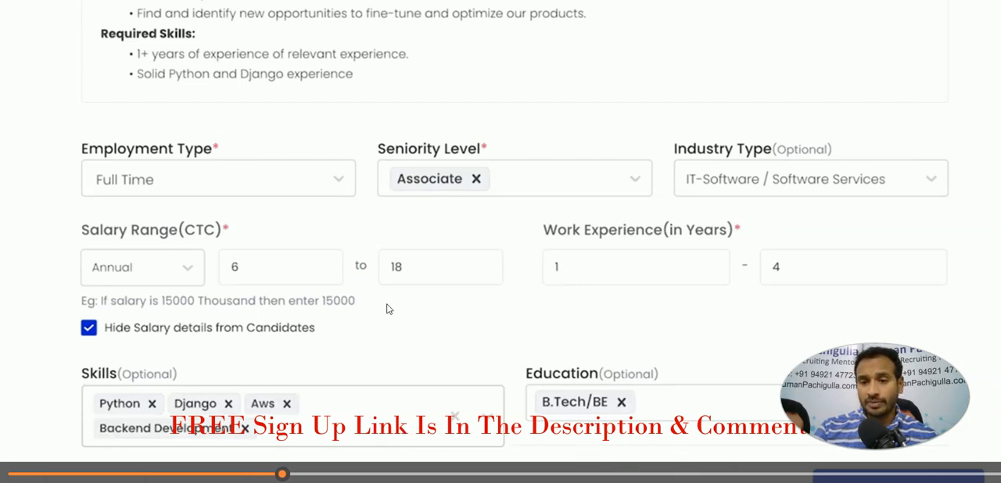
{"action": "mouse_move", "coordinate": [630, 337]}
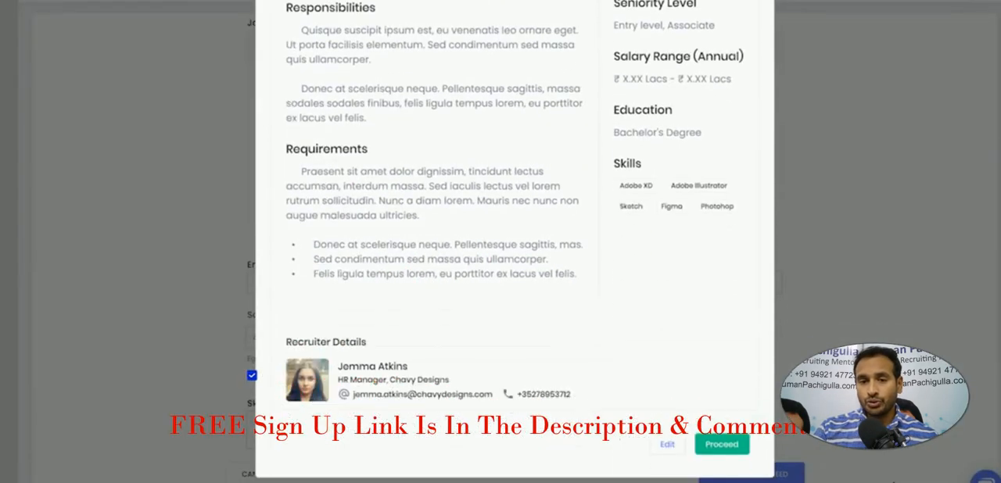
{"action": "left_click", "coordinate": [720, 444]}
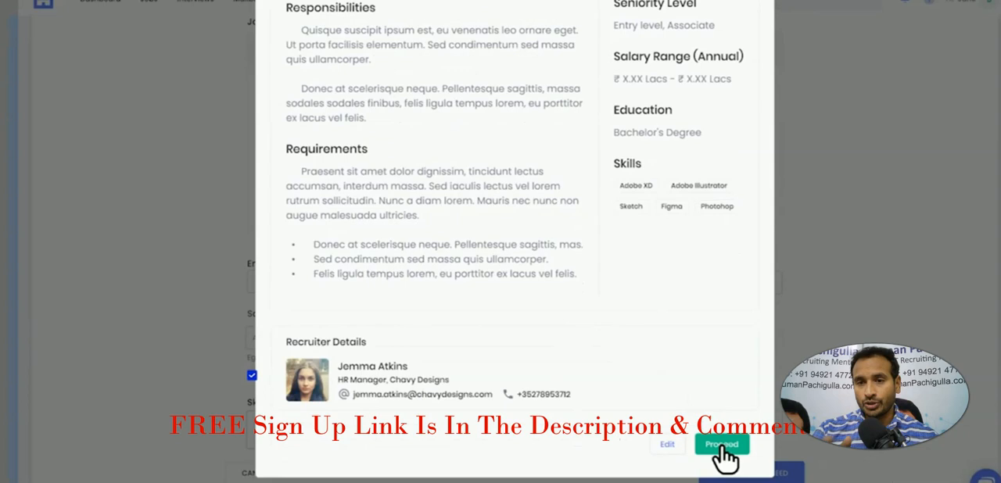
{"action": "left_click", "coordinate": [720, 444]}
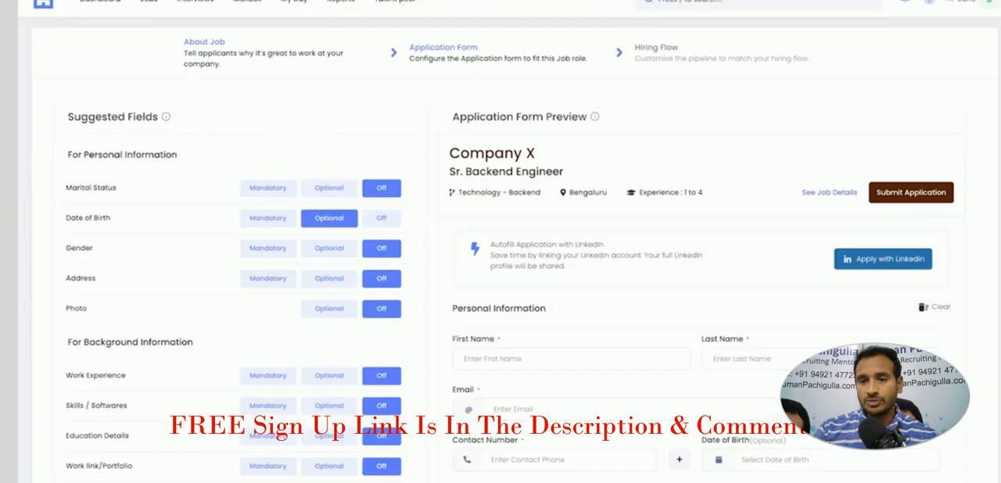
{"action": "mouse_move", "coordinate": [471, 176]}
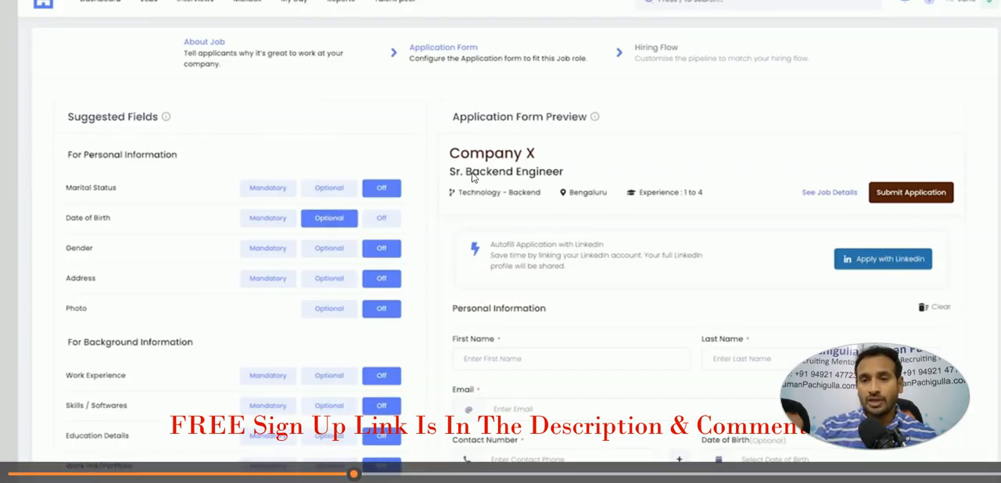
- Make Address an optional field on the Sr Backend Engineer application form
{"action": "scroll", "scroll_direction": "down", "scroll_amount": 3}
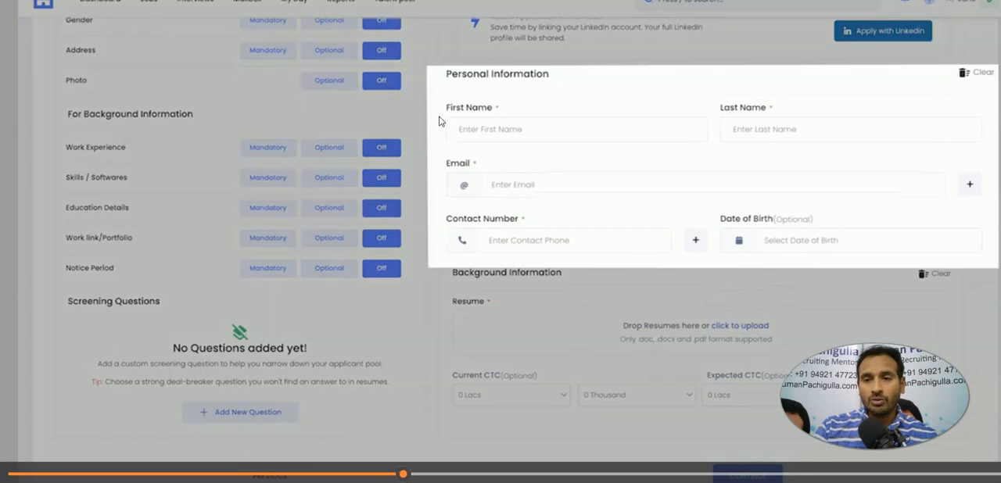
{"action": "left_click", "coordinate": [328, 50]}
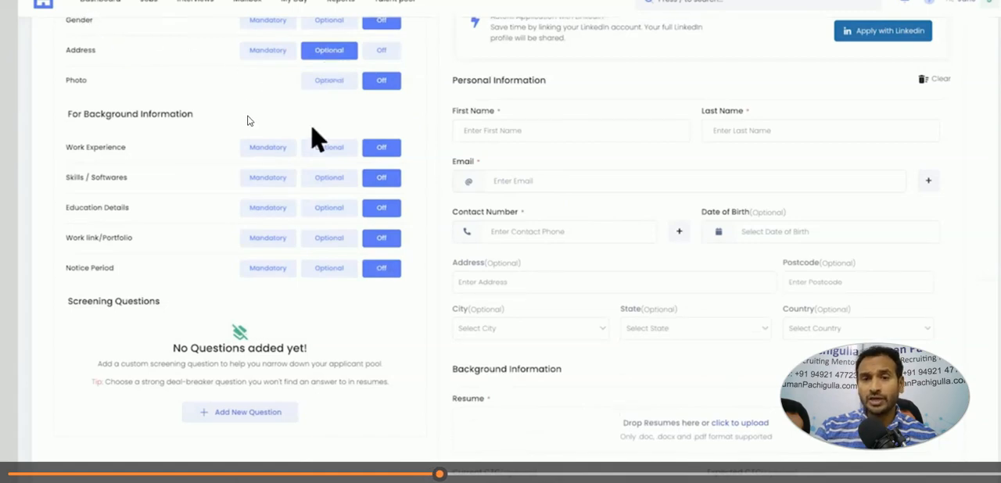
{"action": "scroll", "scroll_direction": "down", "scroll_amount": 3}
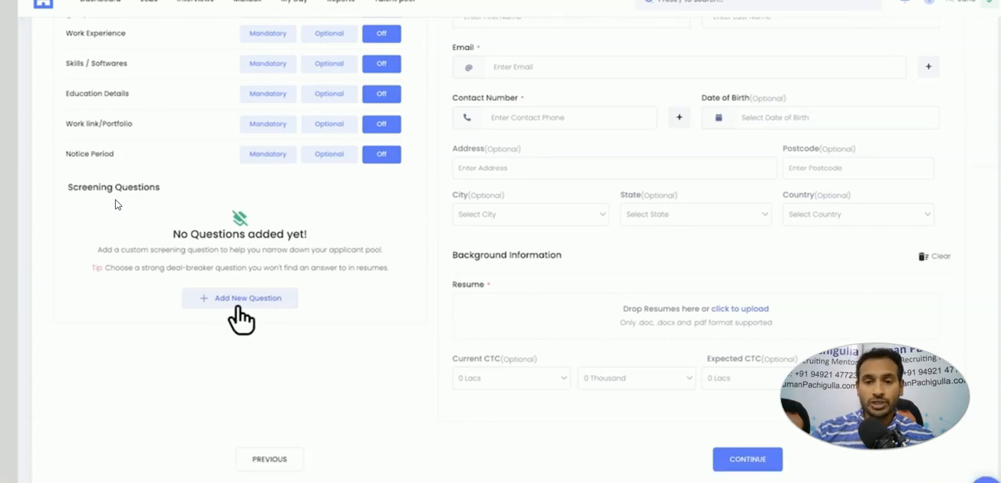
- Add a mandatory single-line-text screening question, then continue to the hiring flow
{"action": "left_click", "coordinate": [239, 298]}
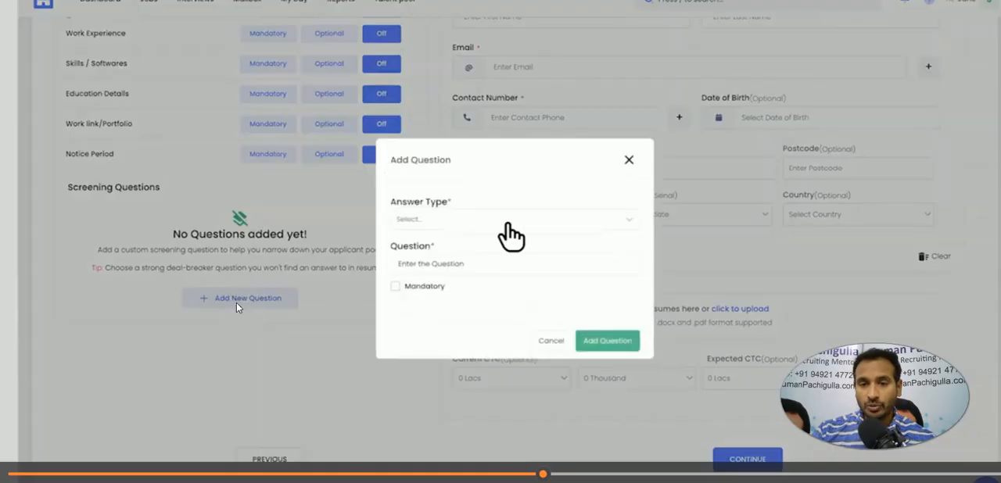
{"action": "left_click", "coordinate": [513, 219]}
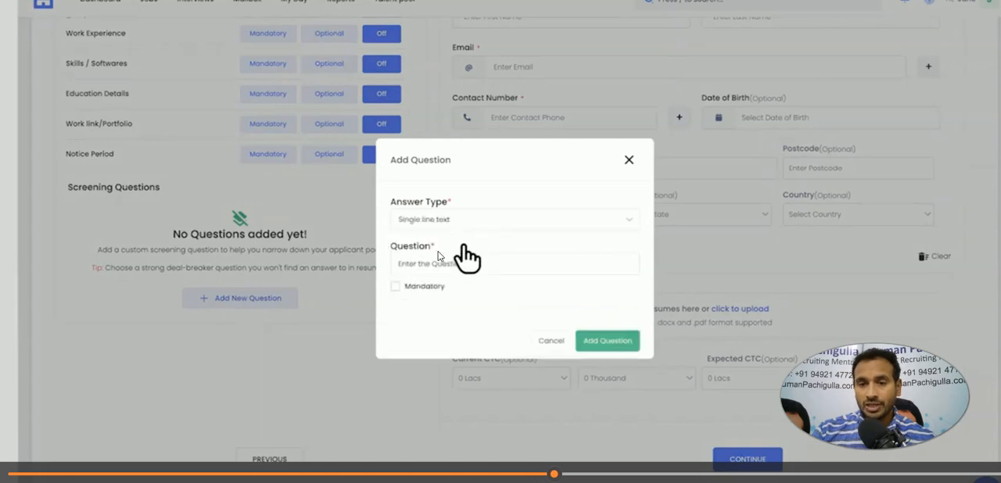
{"action": "type", "text": "How did you hear about this job?"}
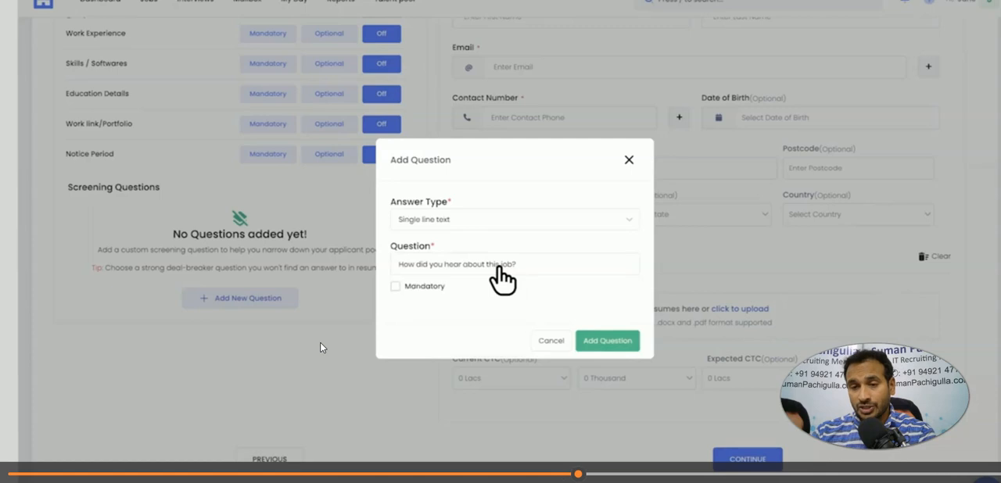
{"action": "left_click", "coordinate": [396, 286]}
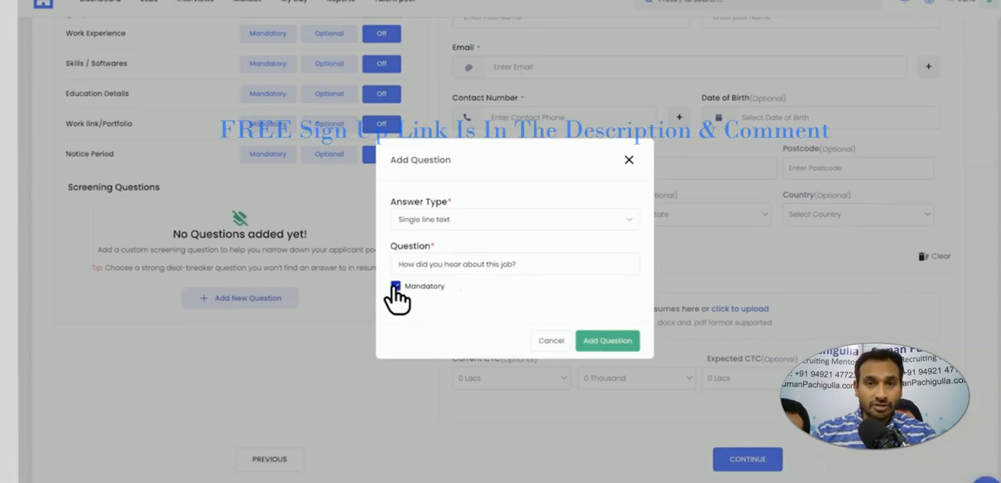
{"action": "left_click", "coordinate": [551, 340]}
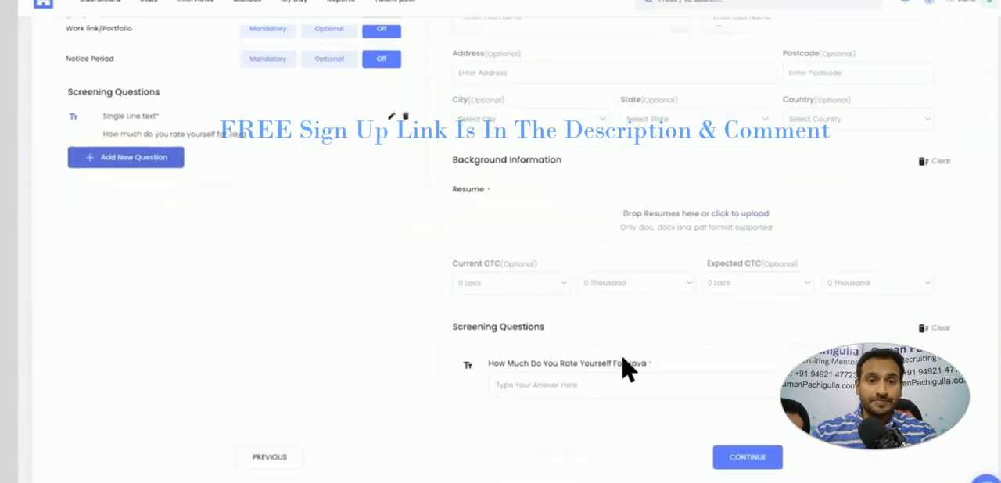
{"action": "left_click", "coordinate": [747, 458]}
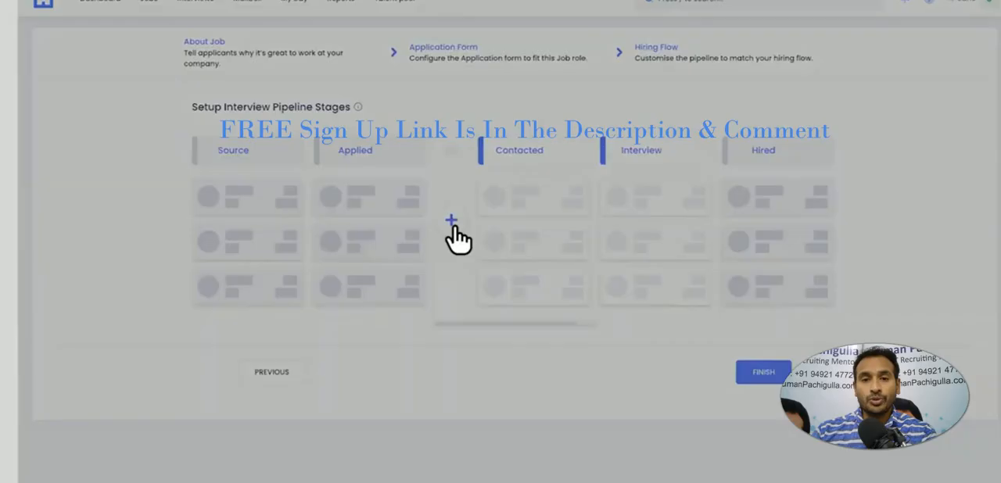
- Insert an Assignment stage after Applied, then finish and confirm creating the job
{"action": "left_click", "coordinate": [450, 220]}
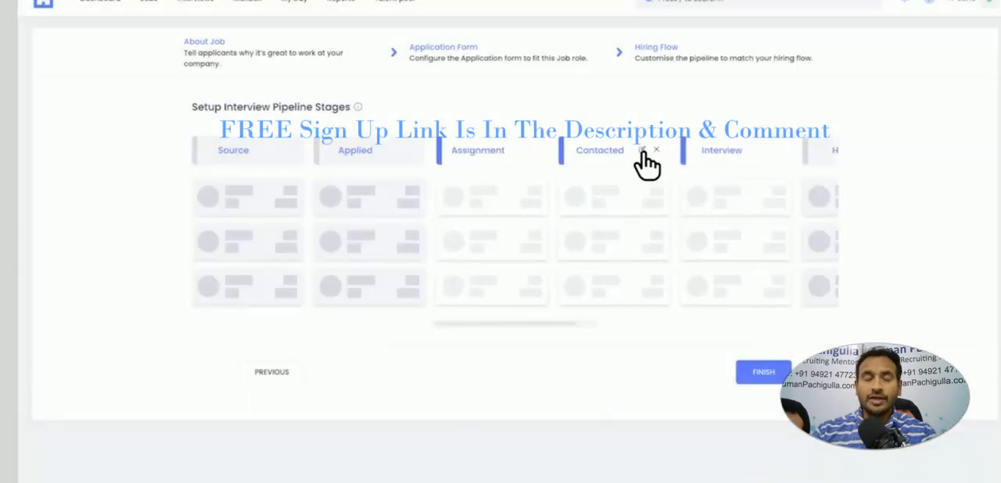
{"action": "left_click", "coordinate": [642, 150]}
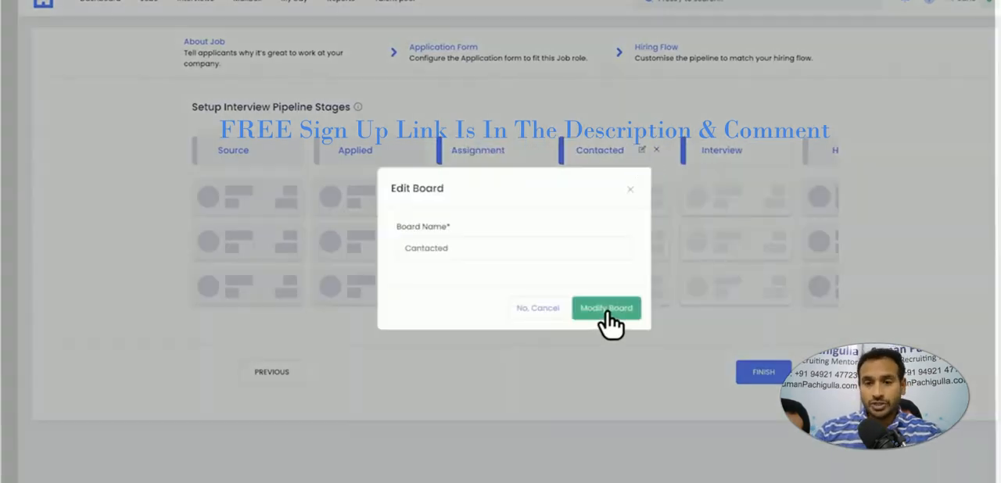
{"action": "left_click", "coordinate": [606, 307]}
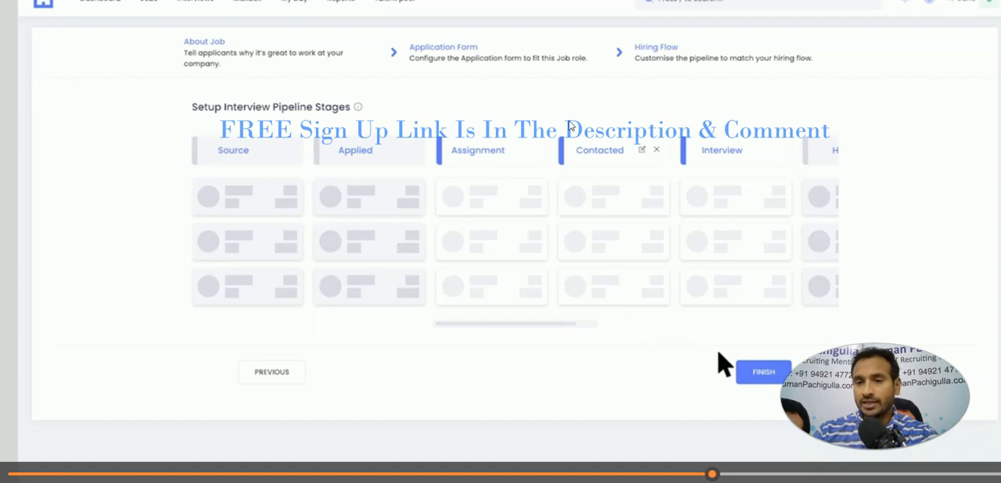
{"action": "left_click", "coordinate": [762, 372]}
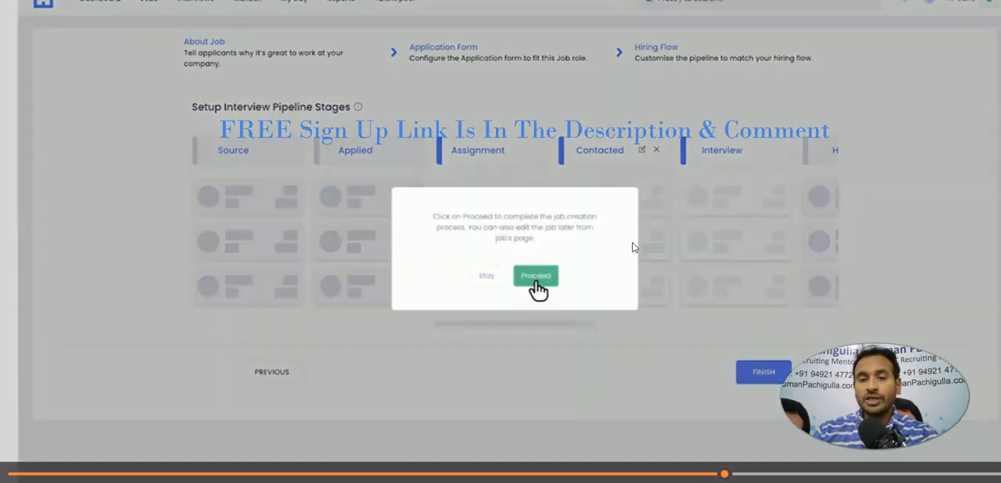
{"action": "left_click", "coordinate": [535, 276]}
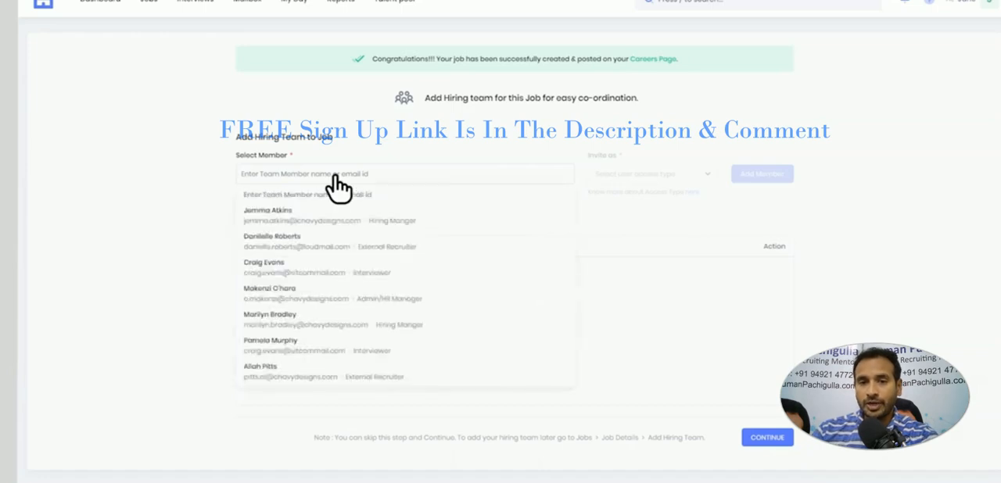
{"action": "left_click", "coordinate": [268, 215]}
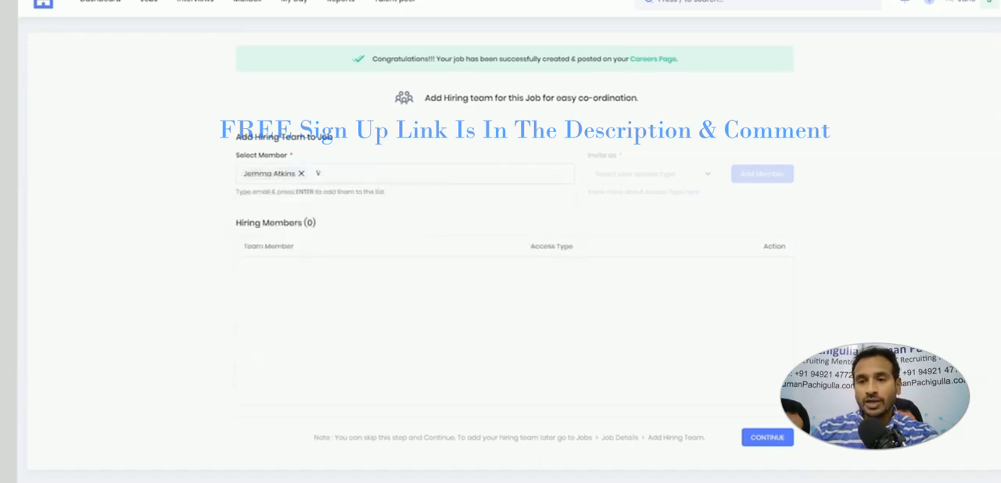
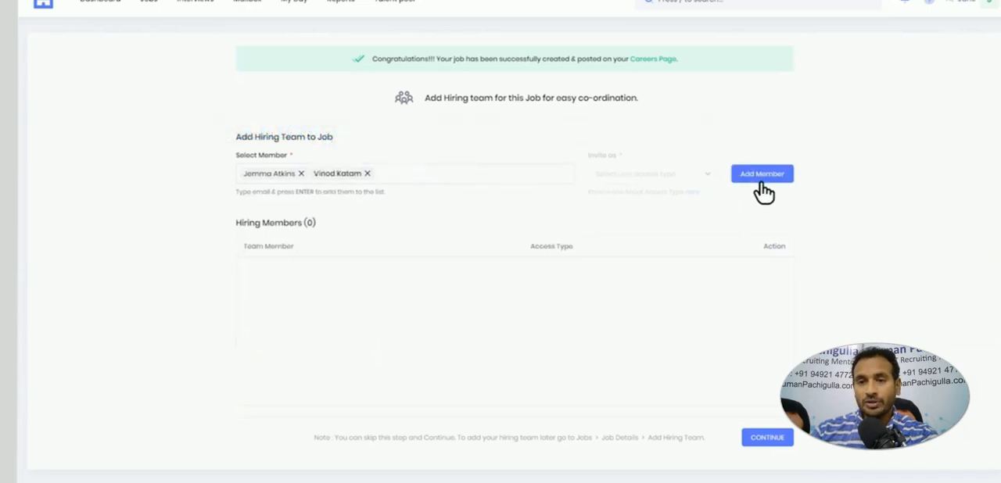
{"action": "left_click", "coordinate": [761, 174]}
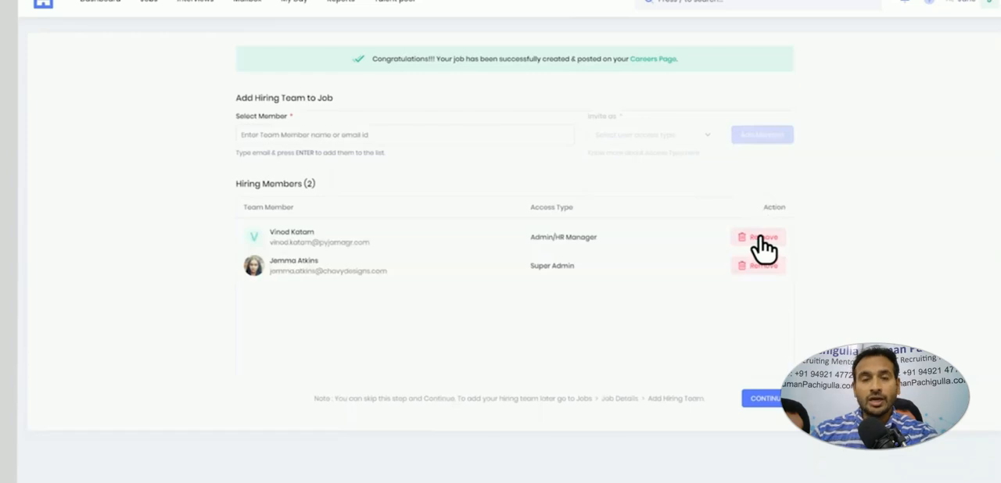
{"action": "mouse_move", "coordinate": [677, 215]}
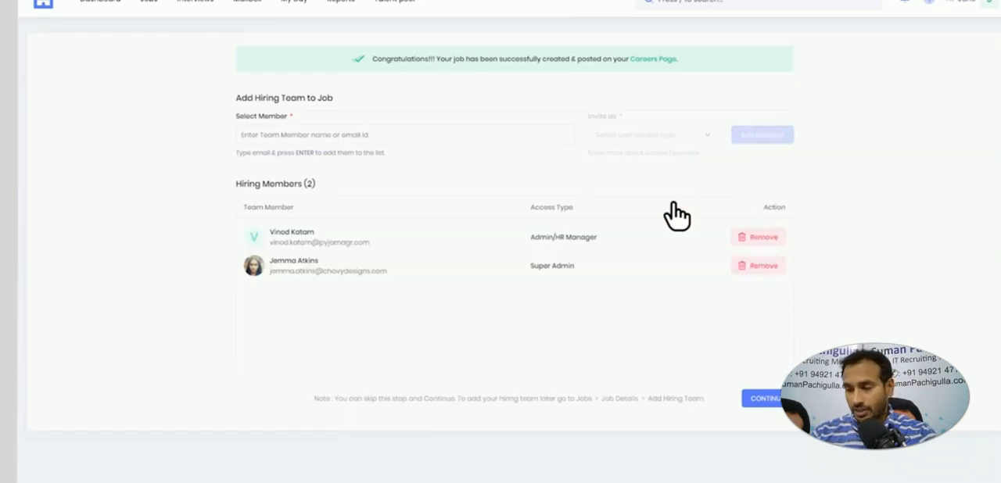
{"action": "left_click", "coordinate": [761, 398]}
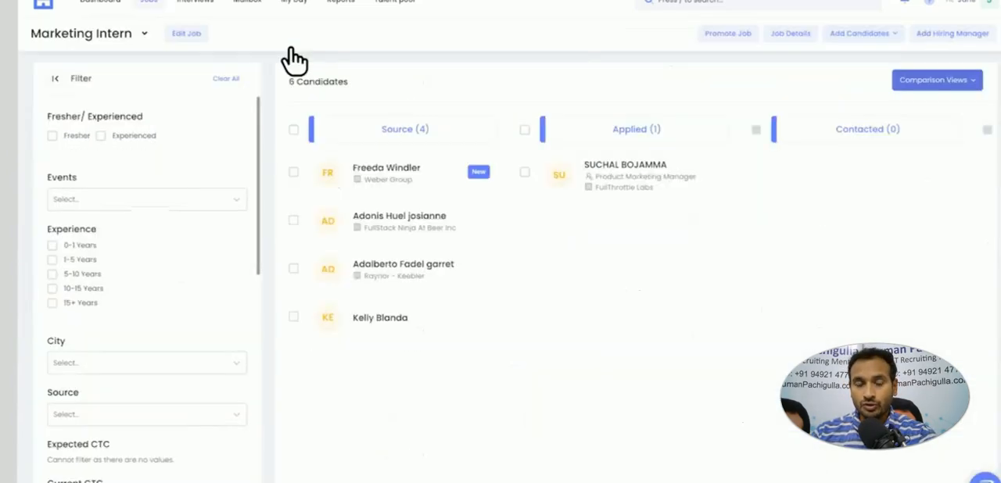
{"action": "mouse_move", "coordinate": [952, 39]}
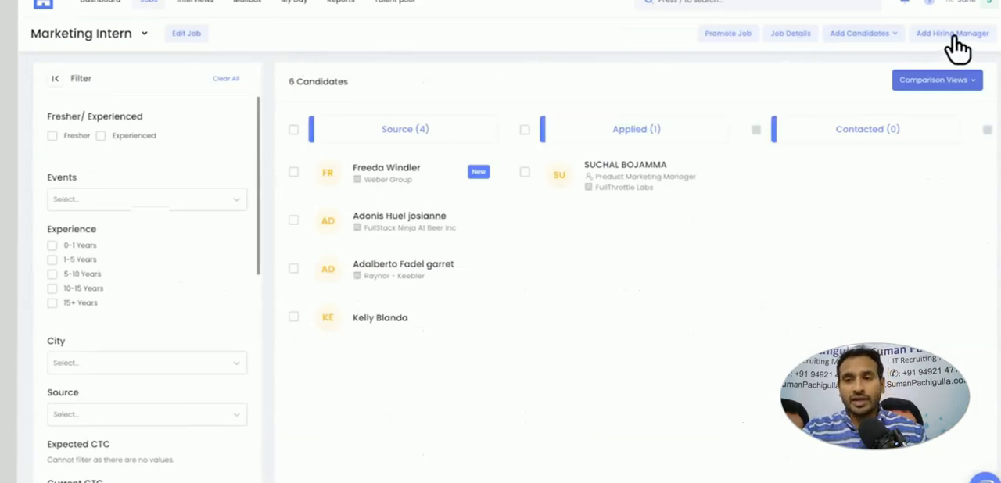
{"action": "left_click", "coordinate": [727, 33]}
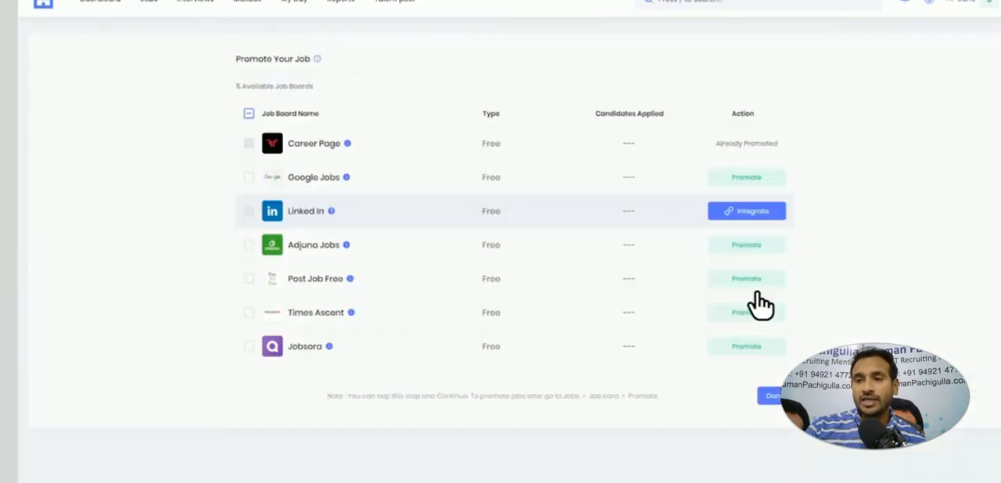
{"action": "mouse_move", "coordinate": [749, 188]}
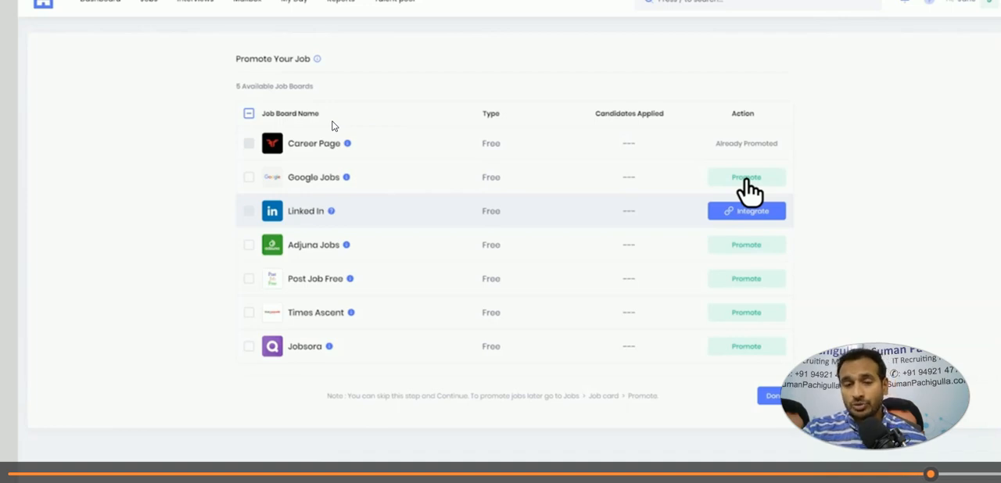
- Select all free job boards, from Google Jobs through Jobsora, and promote the job on them
{"action": "left_click", "coordinate": [249, 177]}
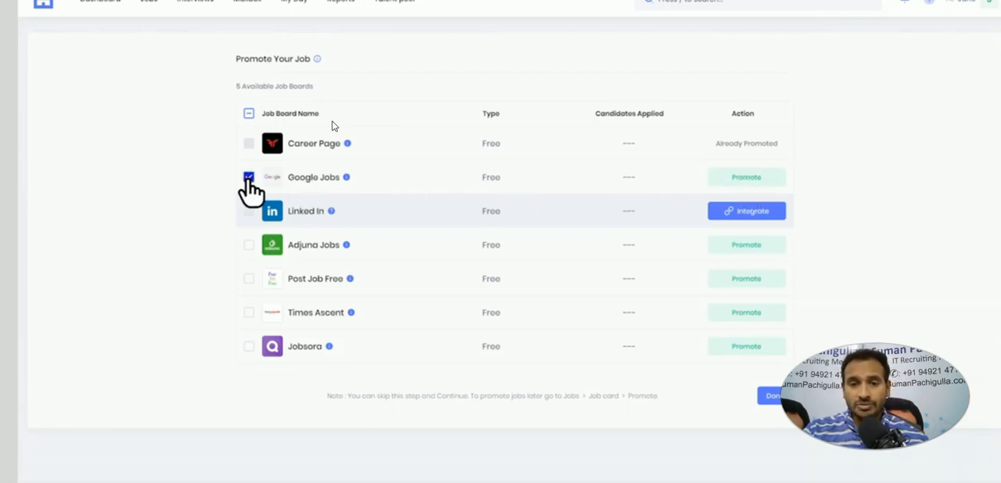
{"action": "left_click", "coordinate": [248, 176]}
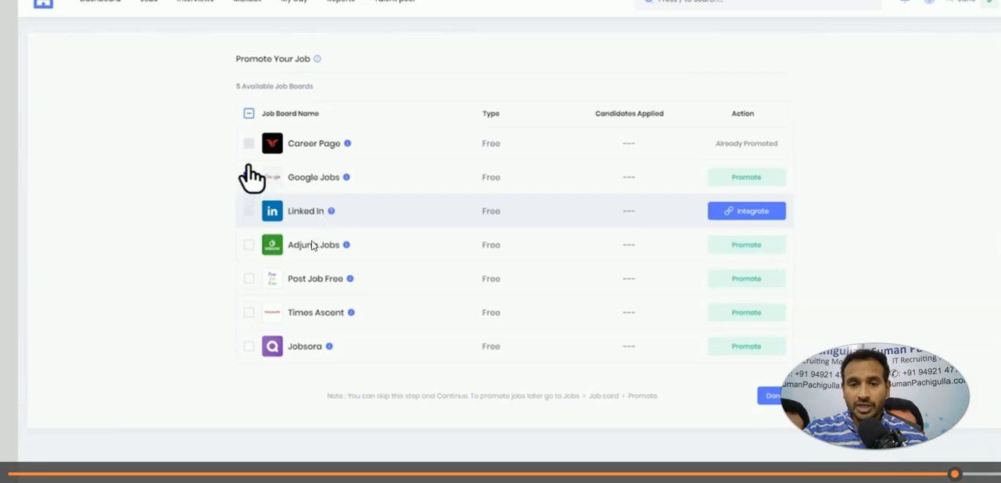
{"action": "left_click", "coordinate": [249, 113]}
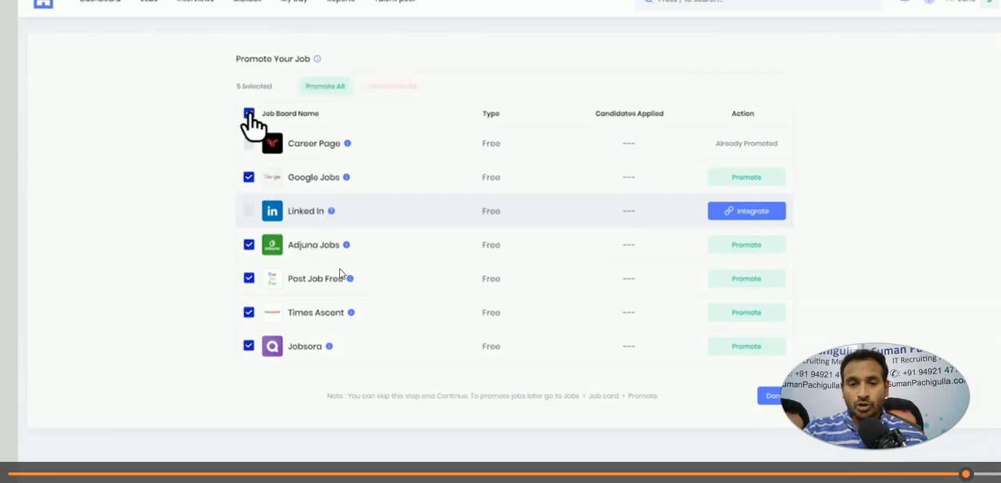
{"action": "left_click", "coordinate": [324, 86]}
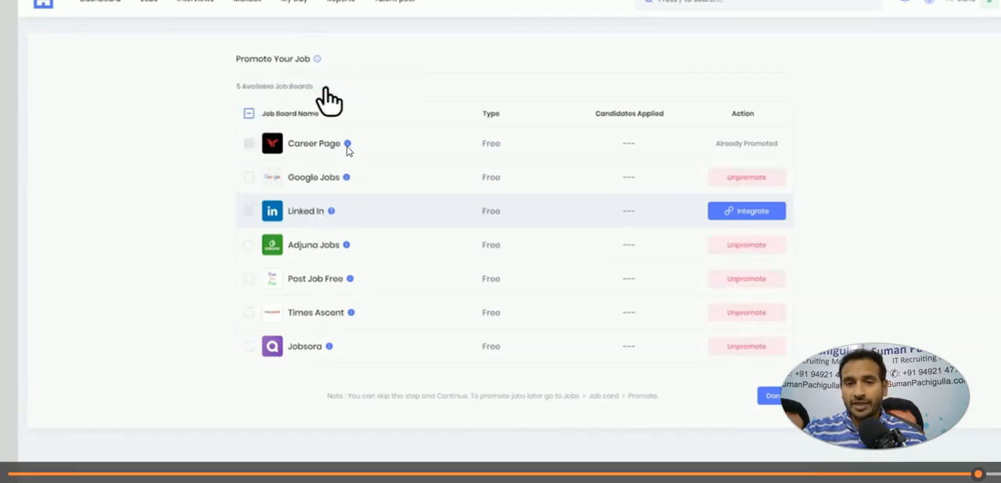